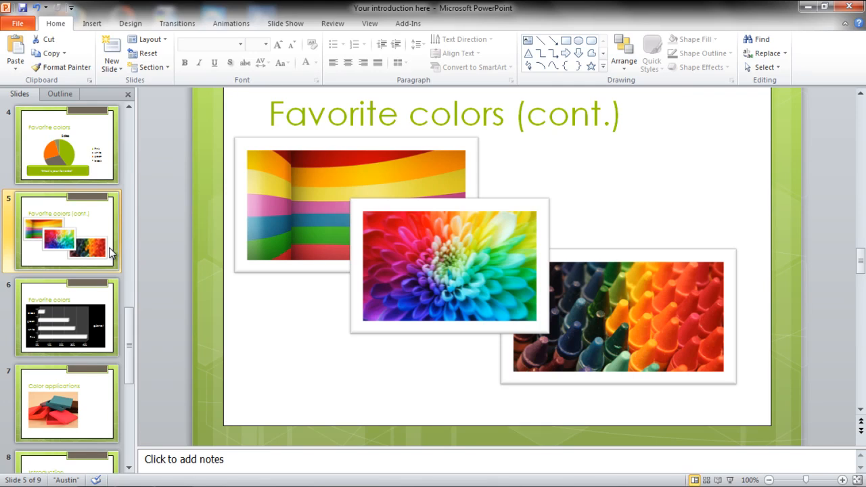
{"action": "mouse_move", "coordinate": [120, 250]}
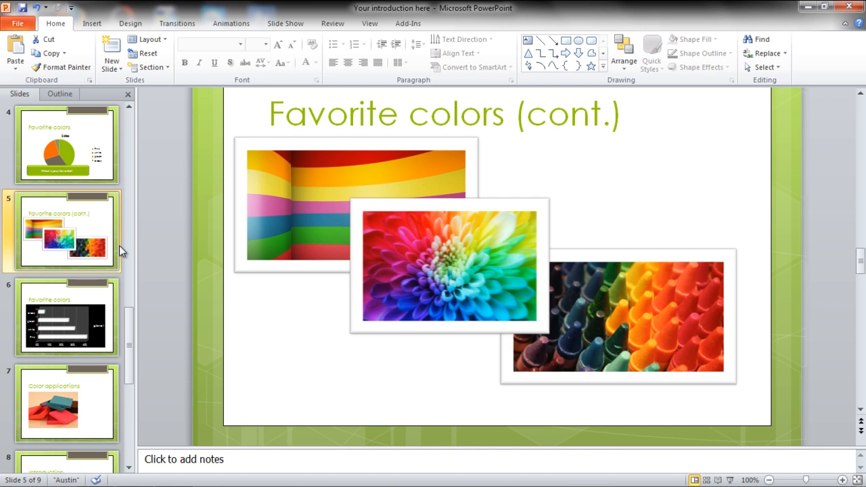
- Select the rainbow-stripes picture at the top left of slide 5
{"action": "left_click", "coordinate": [283, 224]}
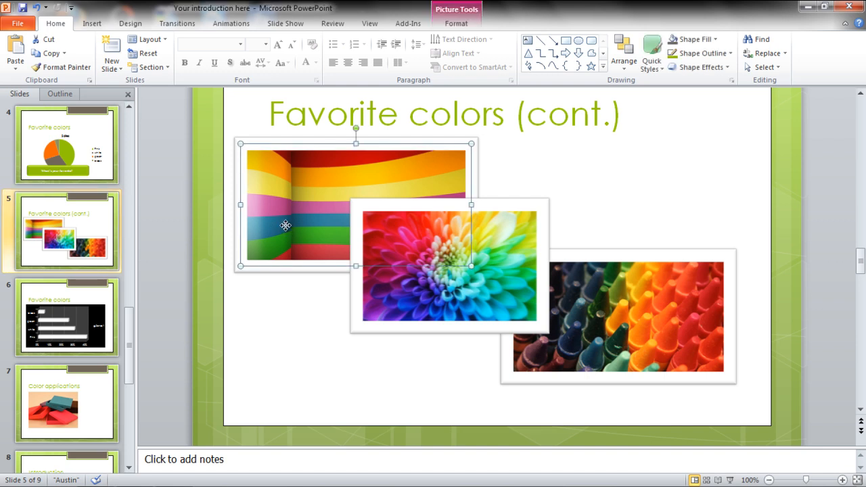
{"action": "mouse_move", "coordinate": [286, 230]}
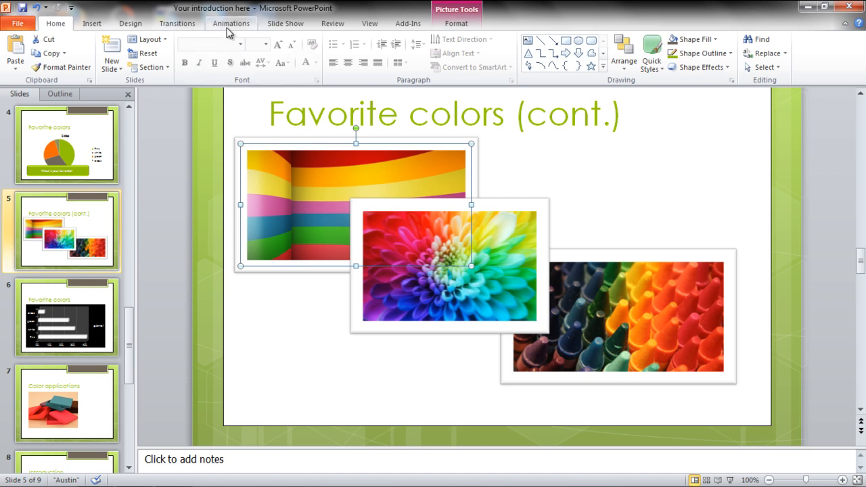
- Apply the Float In entrance effect to the rainbow-stripes picture
{"action": "left_click", "coordinate": [231, 23]}
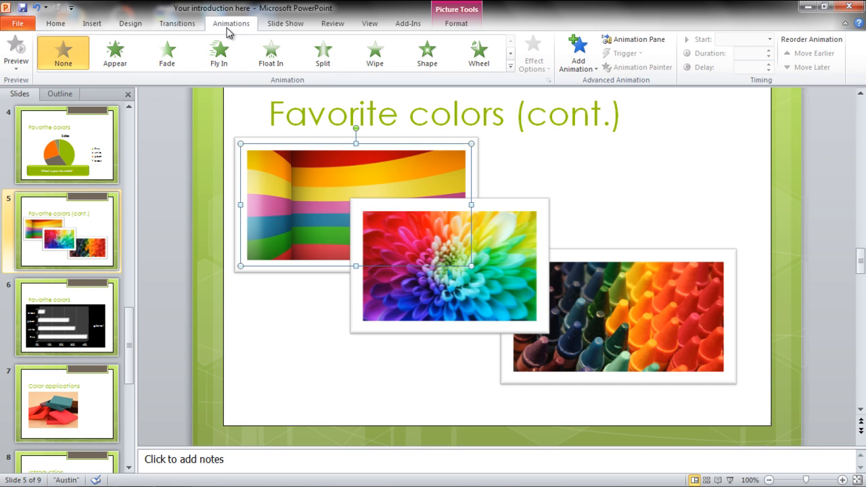
{"action": "mouse_move", "coordinate": [500, 35]}
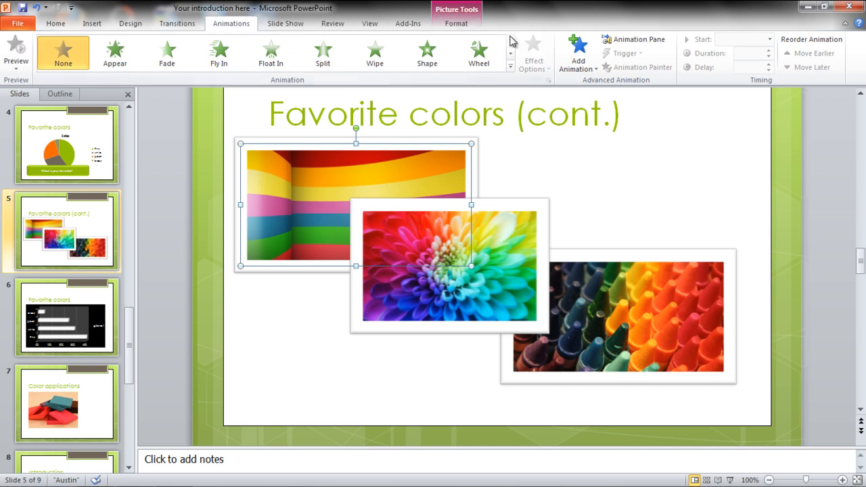
{"action": "left_click", "coordinate": [270, 51]}
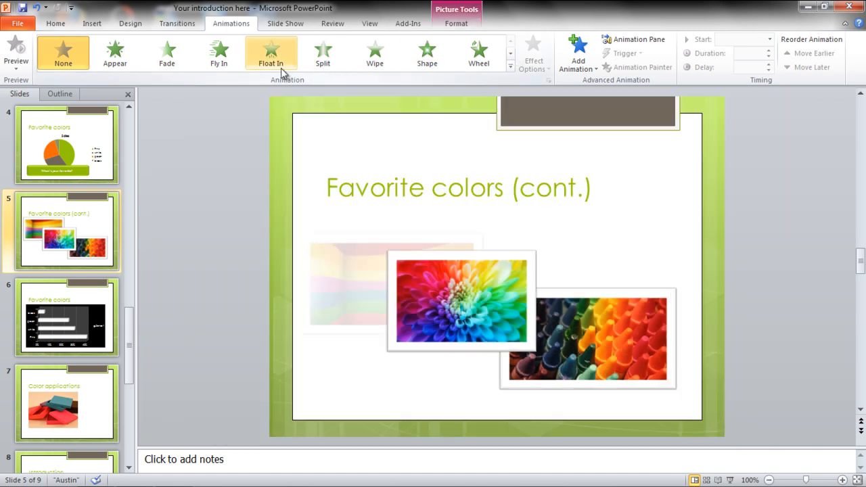
{"action": "left_click", "coordinate": [218, 53]}
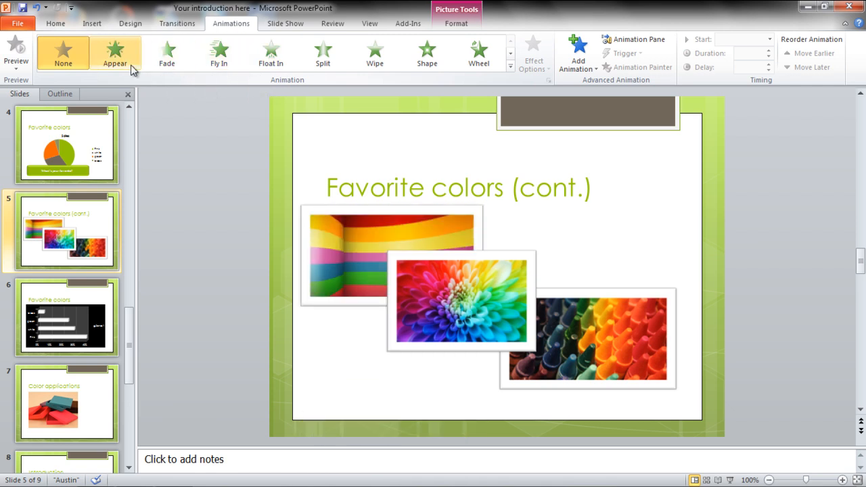
{"action": "left_click", "coordinate": [271, 53]}
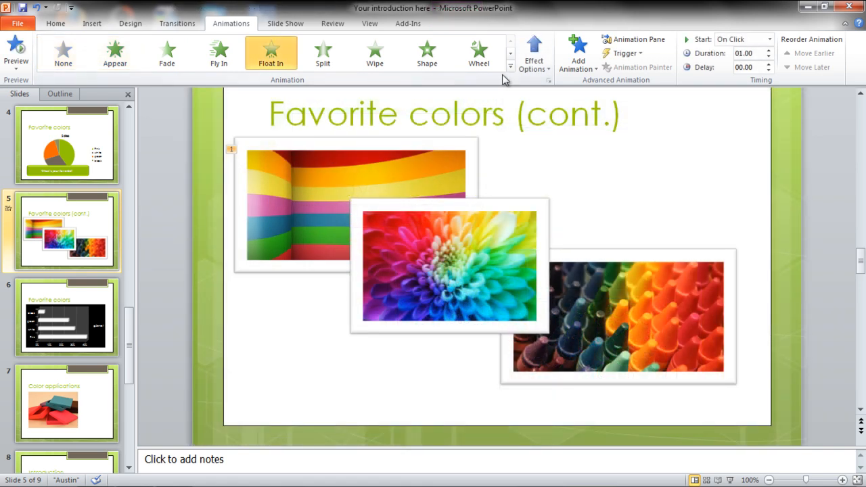
{"action": "left_click", "coordinate": [533, 51]}
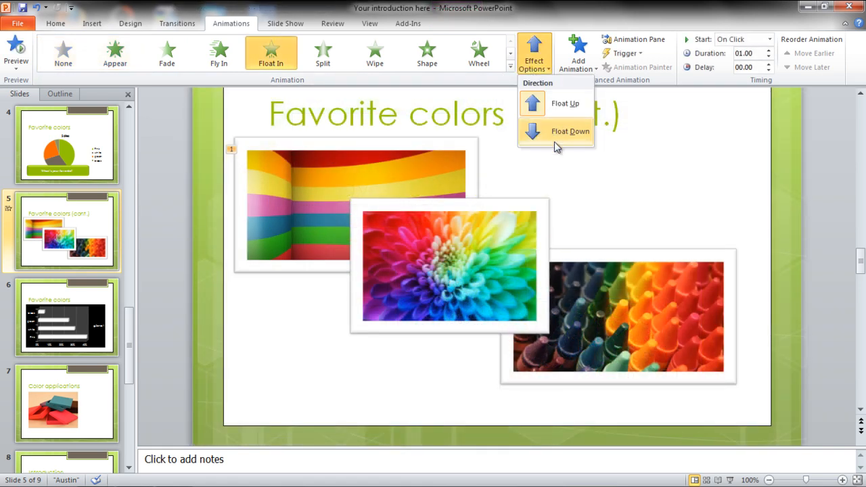
{"action": "left_click", "coordinate": [570, 131]}
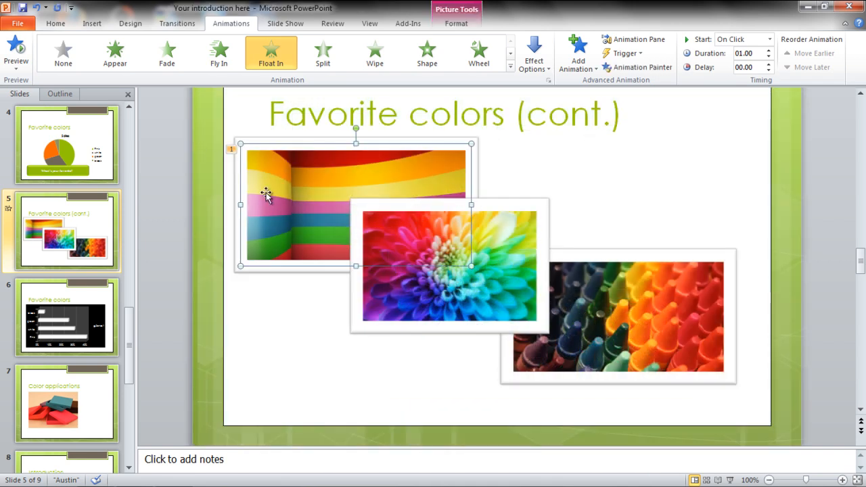
{"action": "mouse_move", "coordinate": [504, 190]}
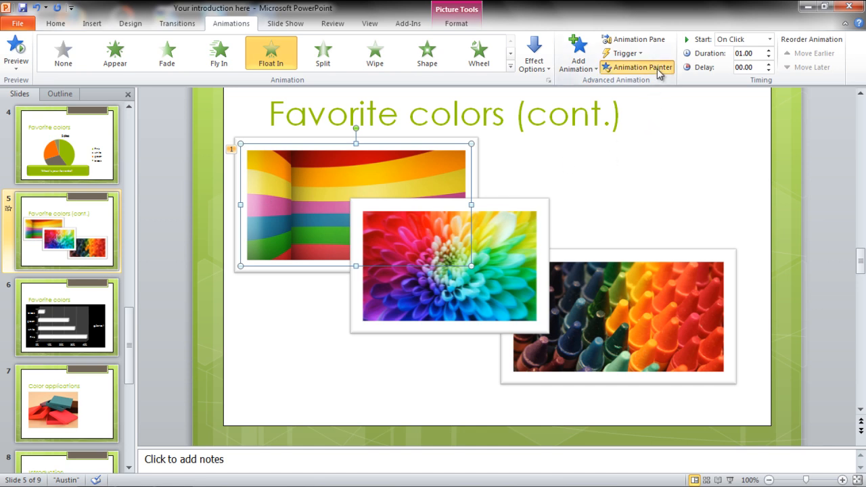
- Go to slide 6, the Favorite colors bar chart
{"action": "left_click", "coordinate": [642, 67]}
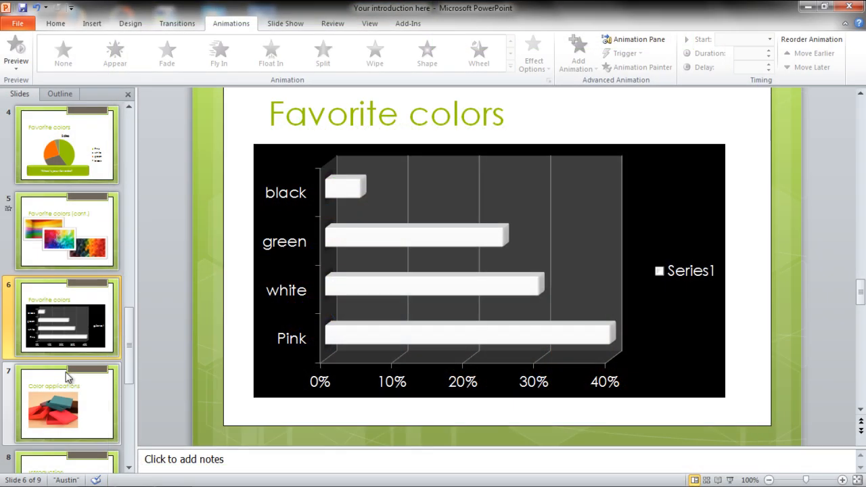
- Apply the Fly In entrance effect to the slide 7 boxes picture
{"action": "left_click", "coordinate": [66, 404]}
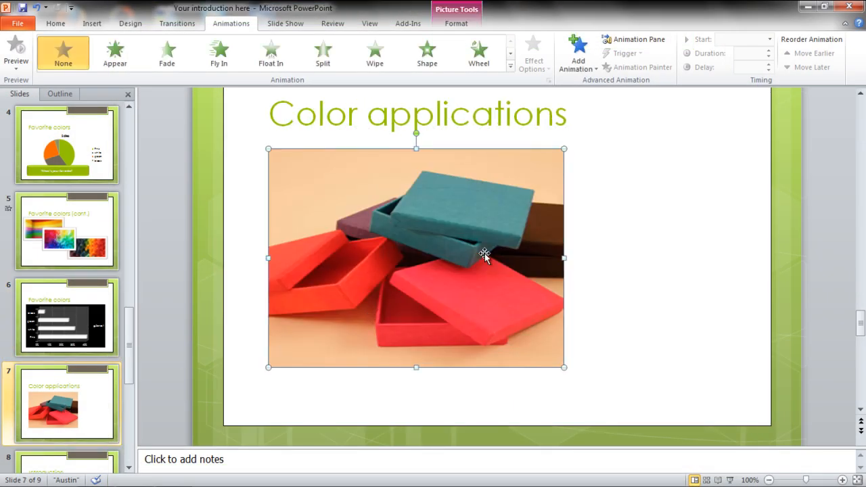
{"action": "mouse_move", "coordinate": [255, 93]}
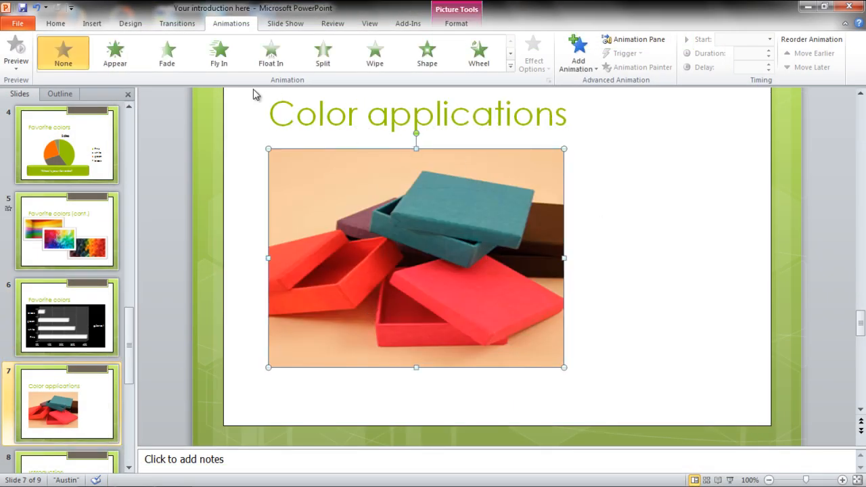
{"action": "left_click", "coordinate": [219, 53]}
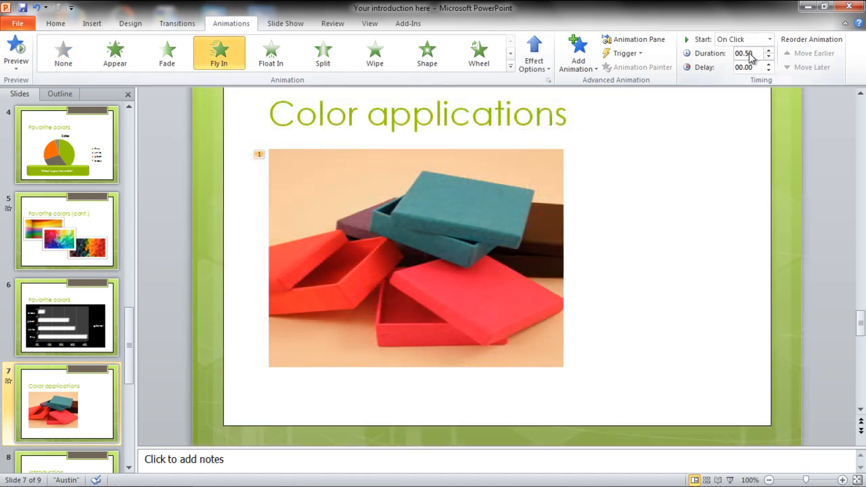
- Reduce the Fly In duration from 00.50 to 00.40
{"action": "left_click", "coordinate": [744, 53]}
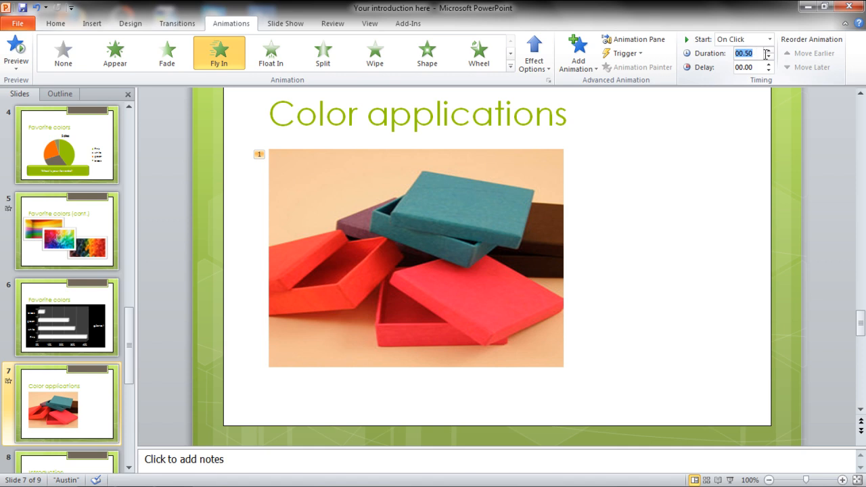
{"action": "left_click", "coordinate": [768, 57]}
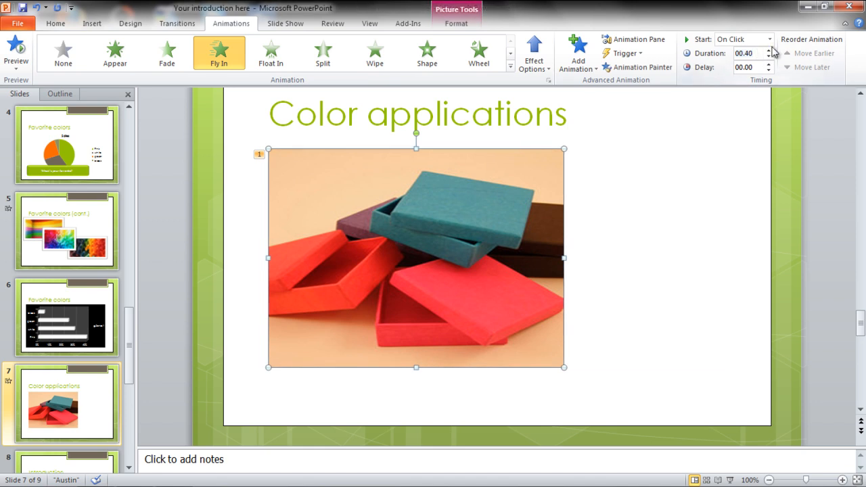
- Set the boxes picture's animation Start to After Previous
{"action": "left_click", "coordinate": [767, 39]}
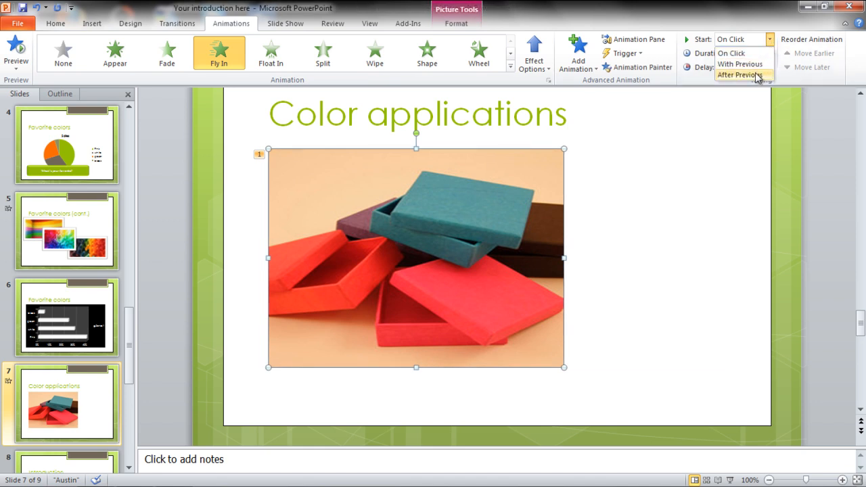
{"action": "left_click", "coordinate": [745, 75]}
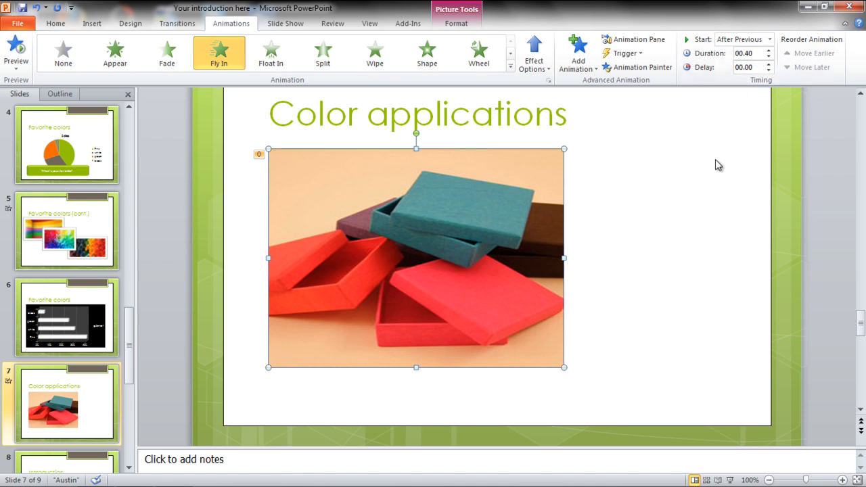